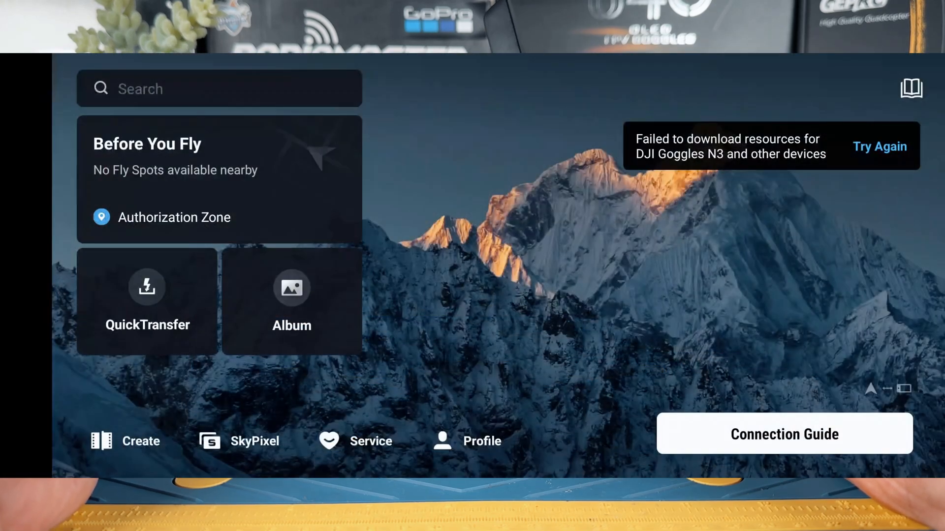
# Leave the DJI Fly home screen so DJI Assistant 2 shows the connected FPV Remote Controller 3
pyautogui.click(879, 146)
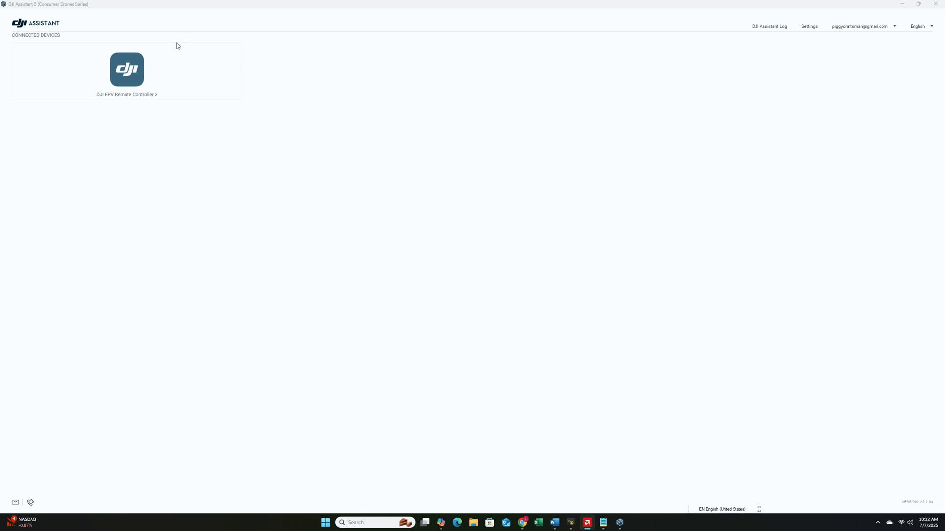
# Switch from DJI Assistant 2 to the Betaflight Configurator welcome page
pyautogui.click(127, 69)
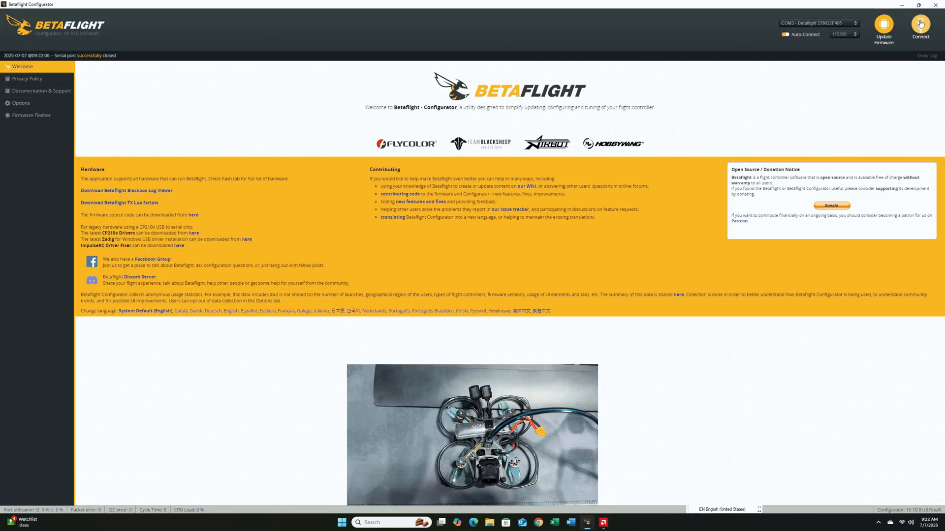
# Connect to the flight controller and confirm UART6 uses MSP with the VTX (MSP + Displayport) peripheral
pyautogui.click(919, 28)
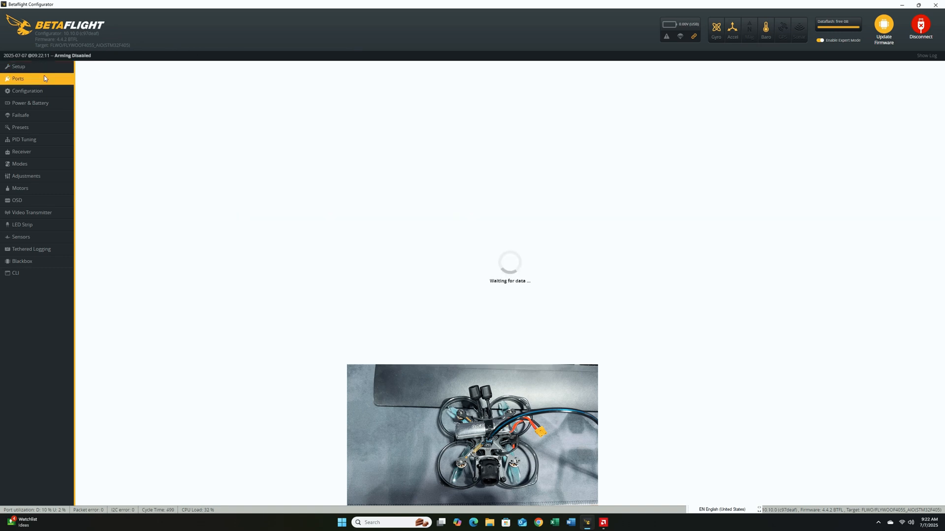
pyautogui.click(18, 78)
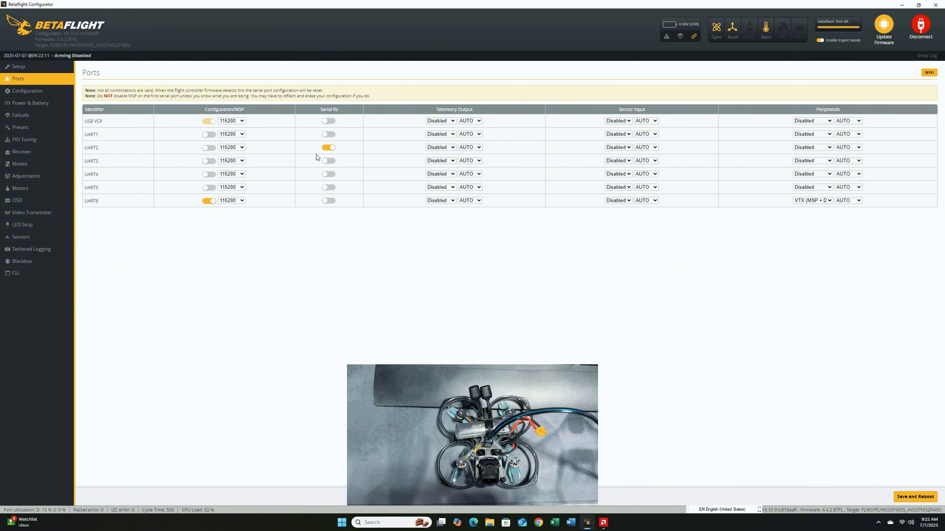
pyautogui.moveTo(256, 167)
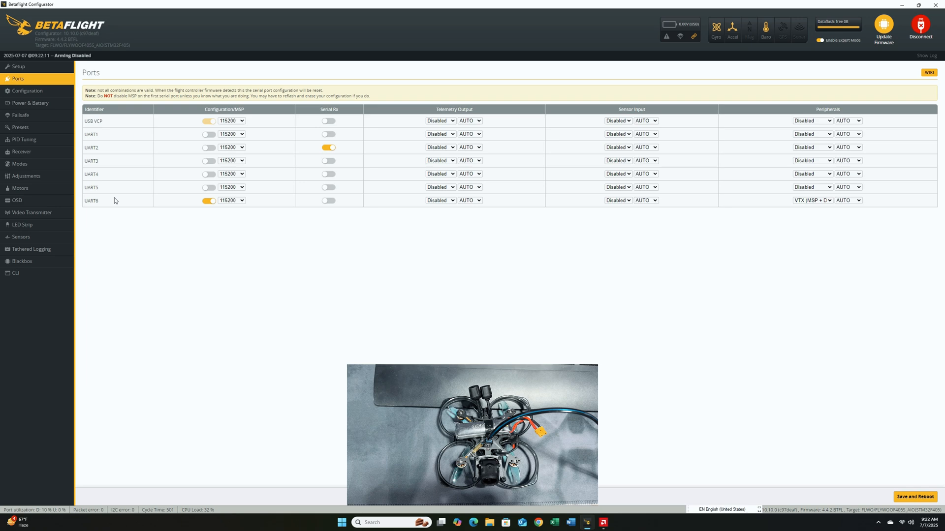
pyautogui.moveTo(189, 207)
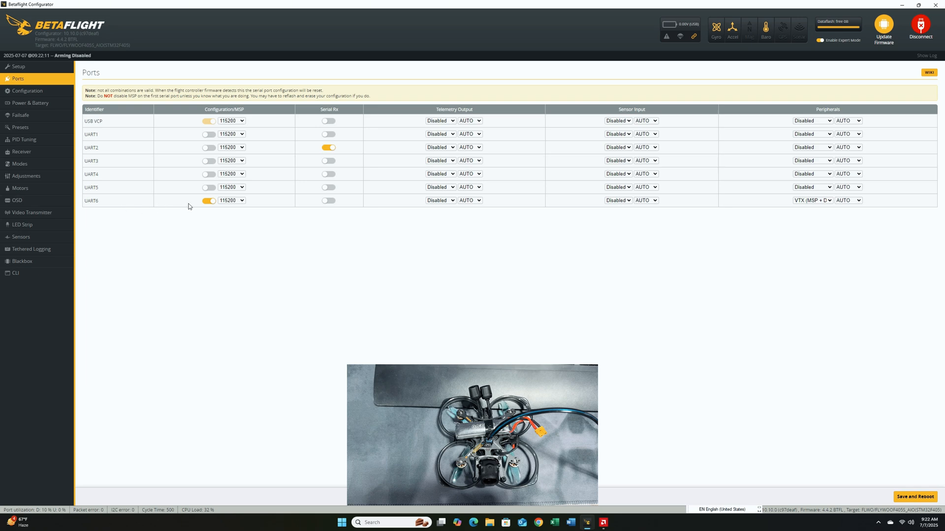
pyautogui.click(208, 201)
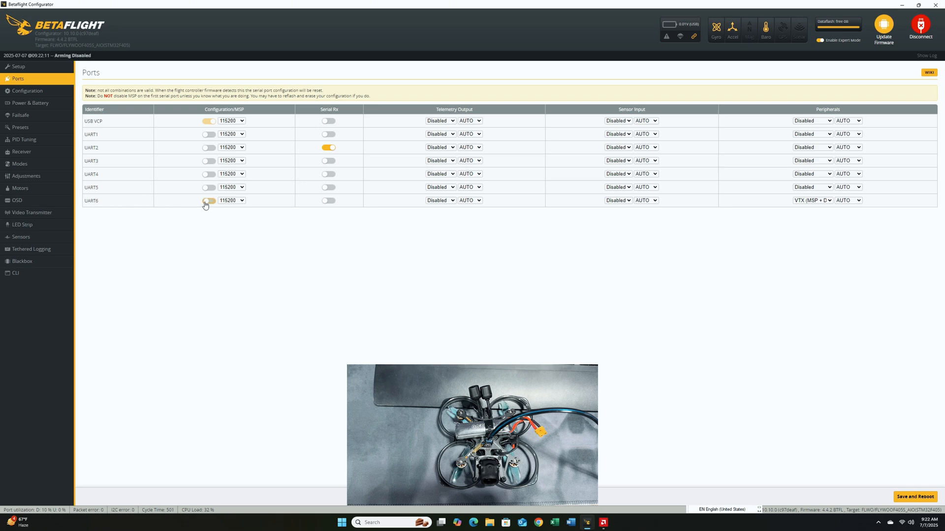
pyautogui.click(208, 200)
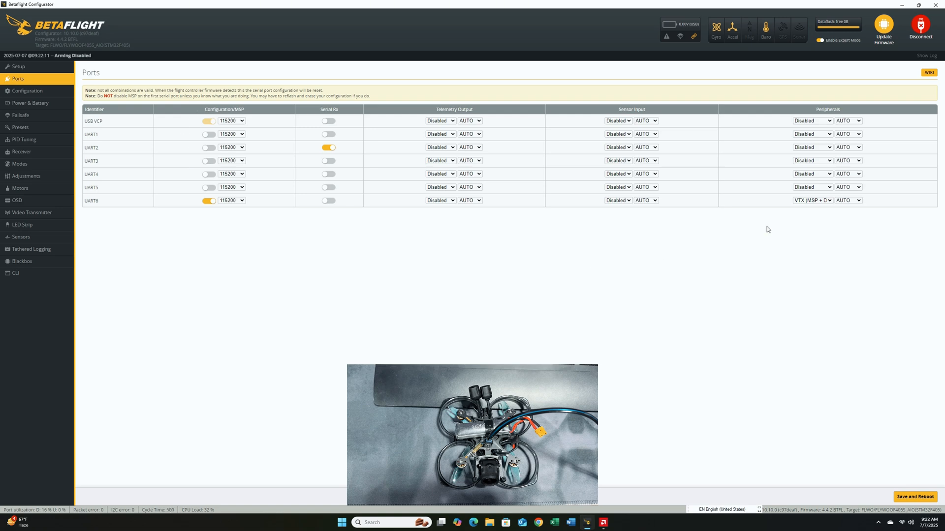
pyautogui.click(812, 200)
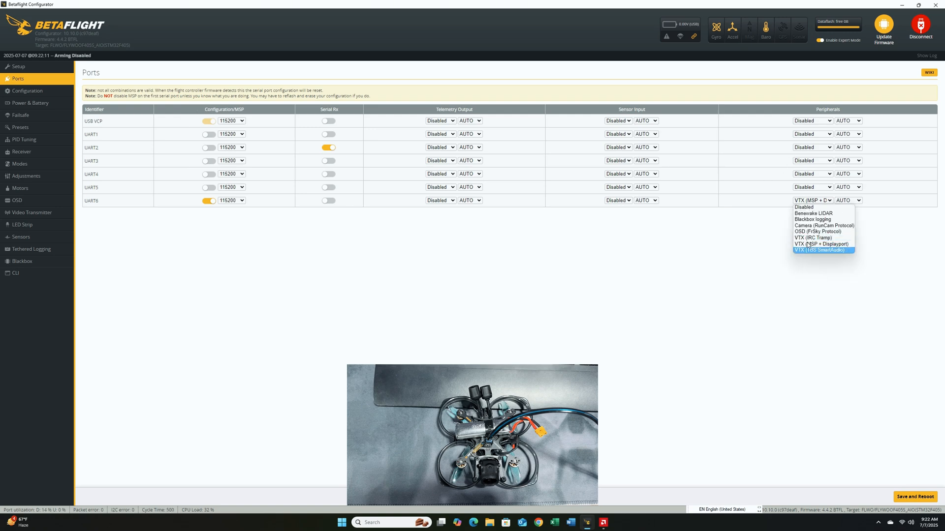
pyautogui.moveTo(821, 244)
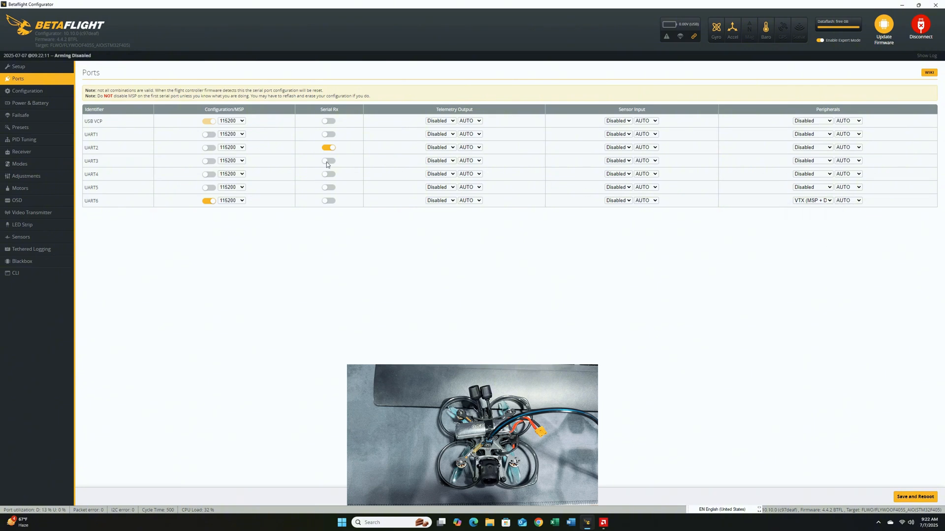
pyautogui.moveTo(347, 187)
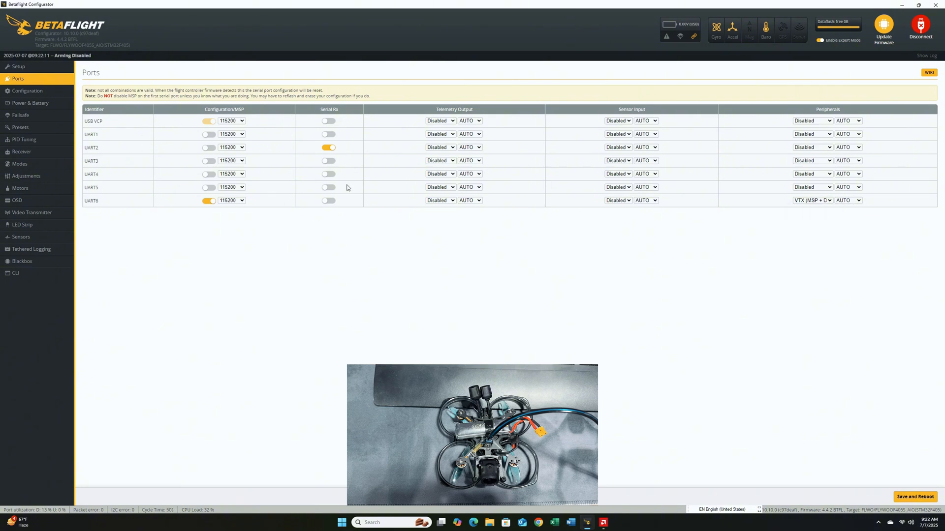
# Move Serial Rx from UART2 to UART5 and save the ports with a reboot
pyautogui.click(329, 148)
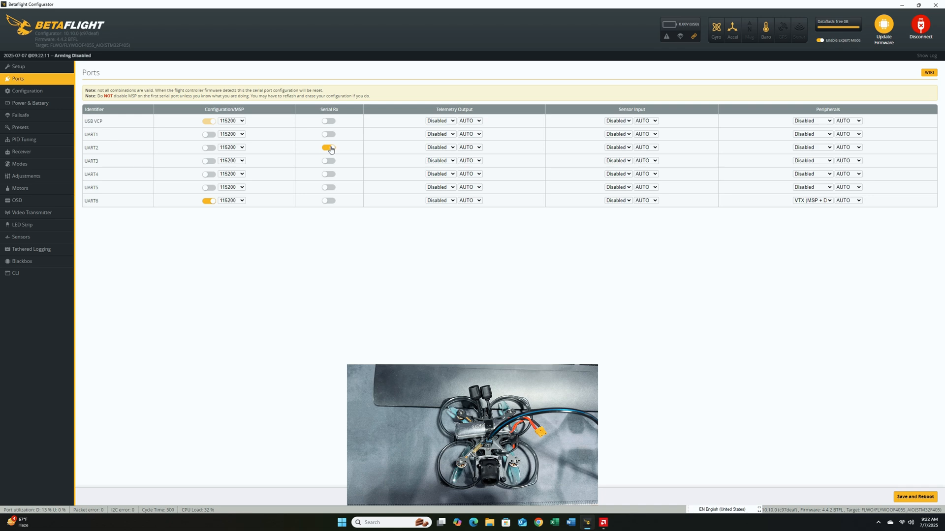
pyautogui.click(328, 148)
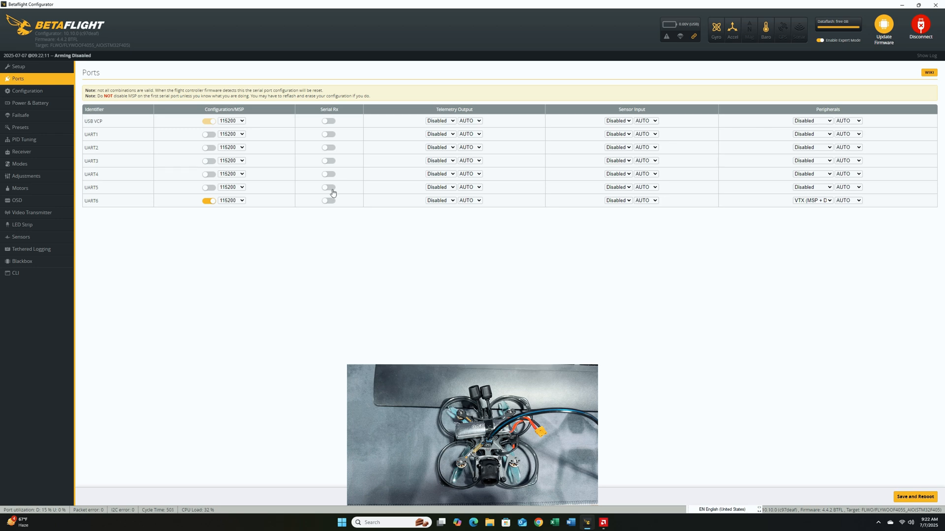
pyautogui.moveTo(317, 199)
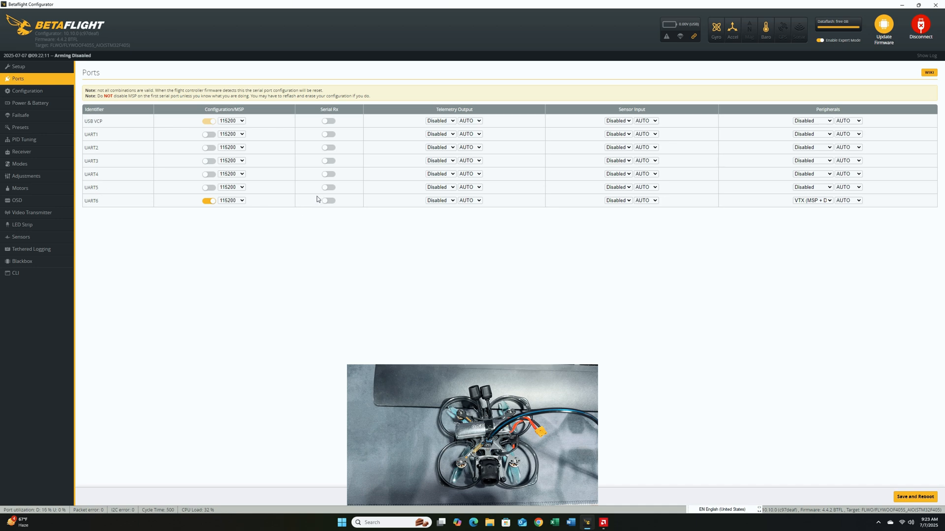
pyautogui.moveTo(323, 200)
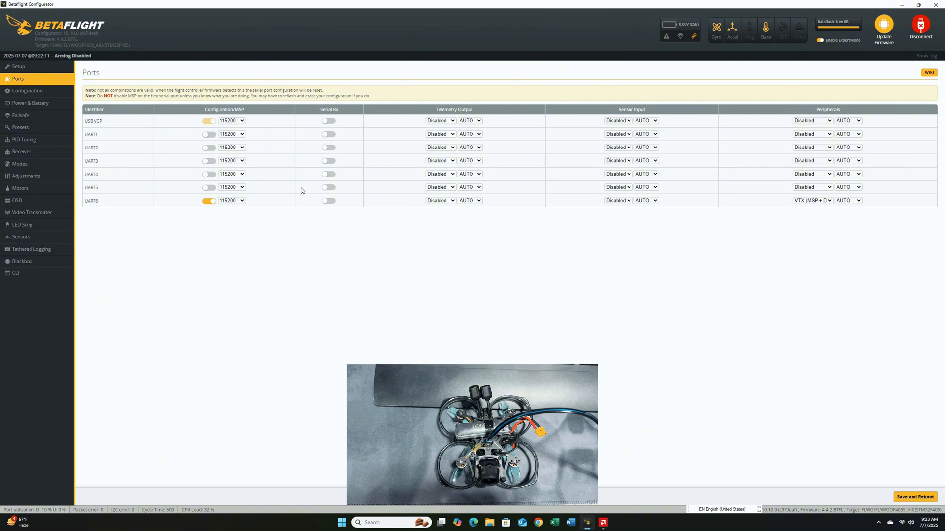
pyautogui.click(329, 187)
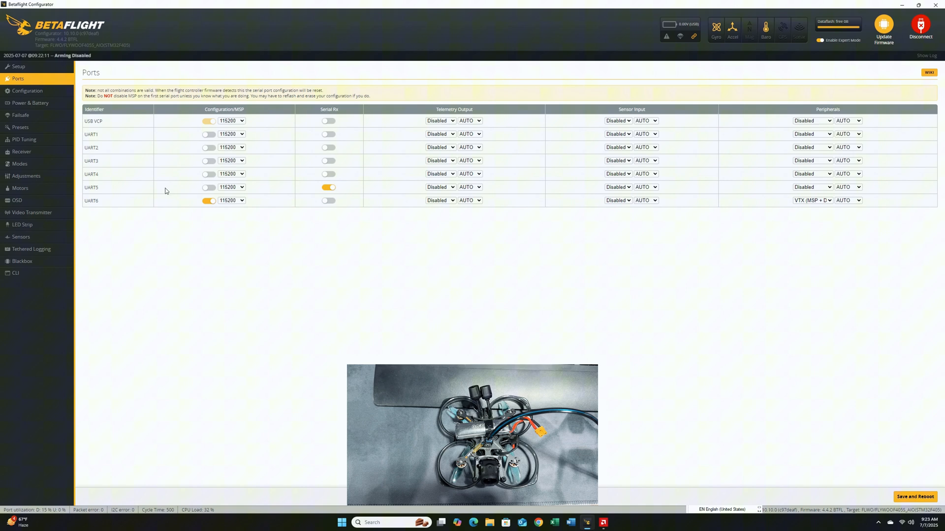
pyautogui.click(328, 187)
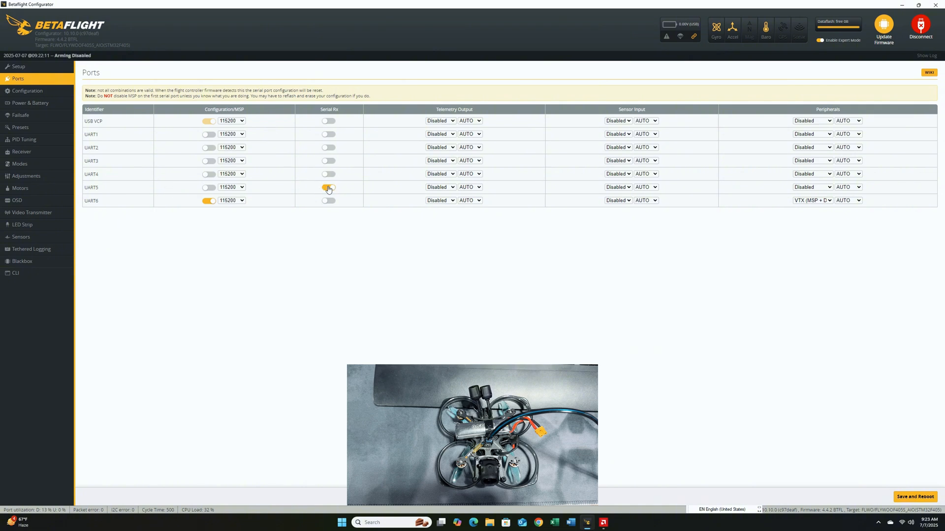
pyautogui.click(328, 187)
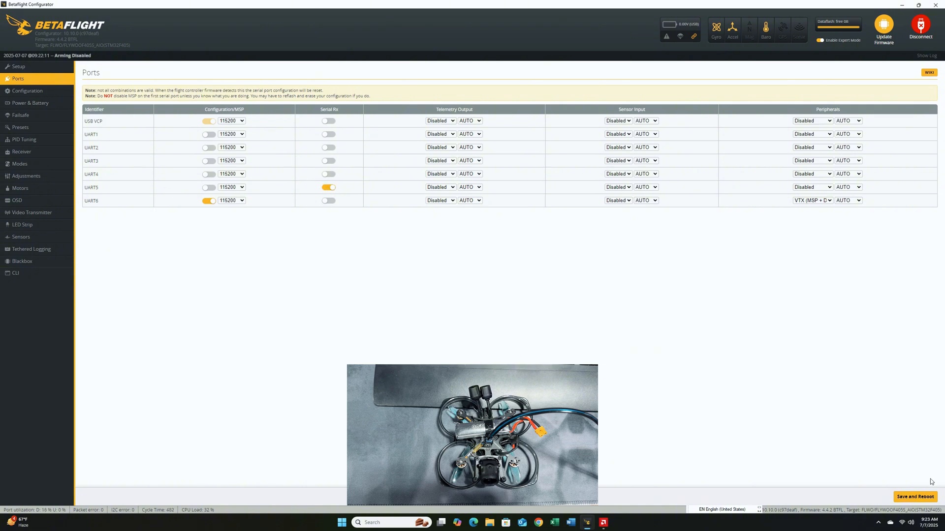
pyautogui.click(18, 66)
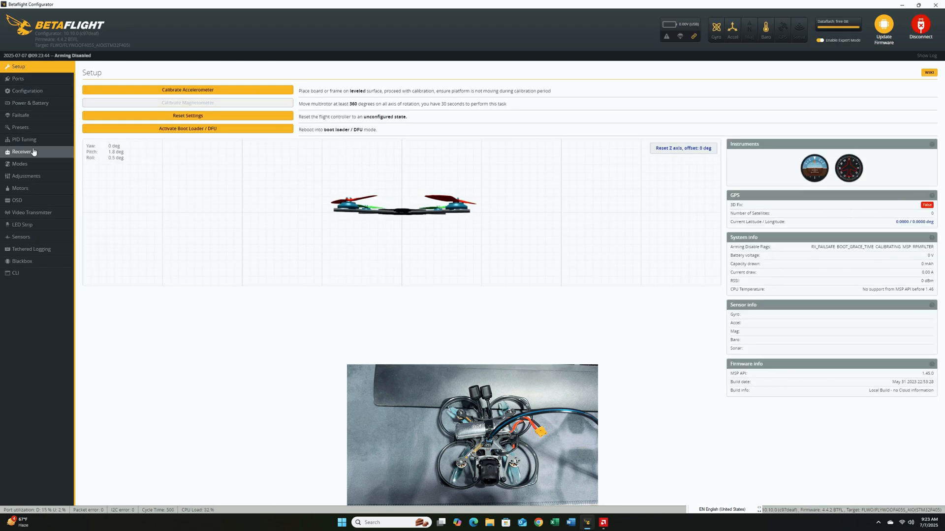
# Change the serial receiver provider from CRSF to SBUS and save with a reboot
pyautogui.click(22, 151)
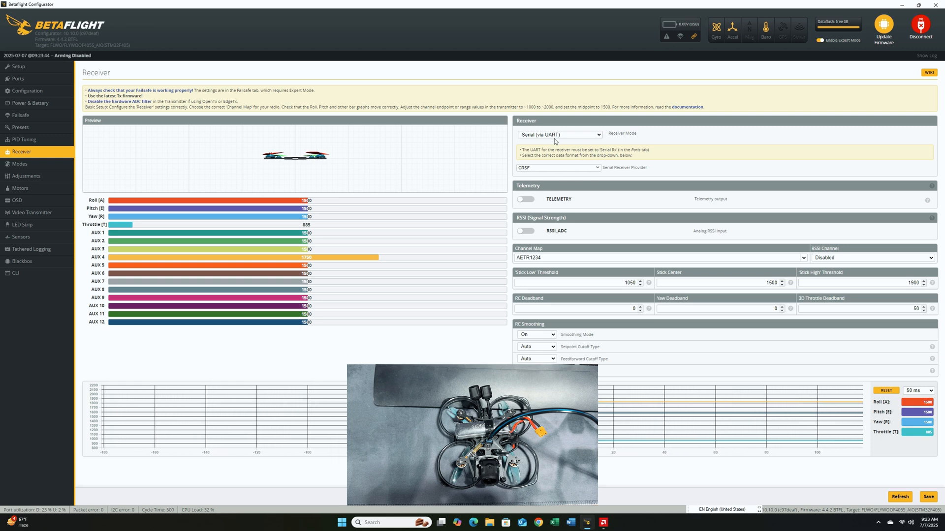
pyautogui.moveTo(560, 171)
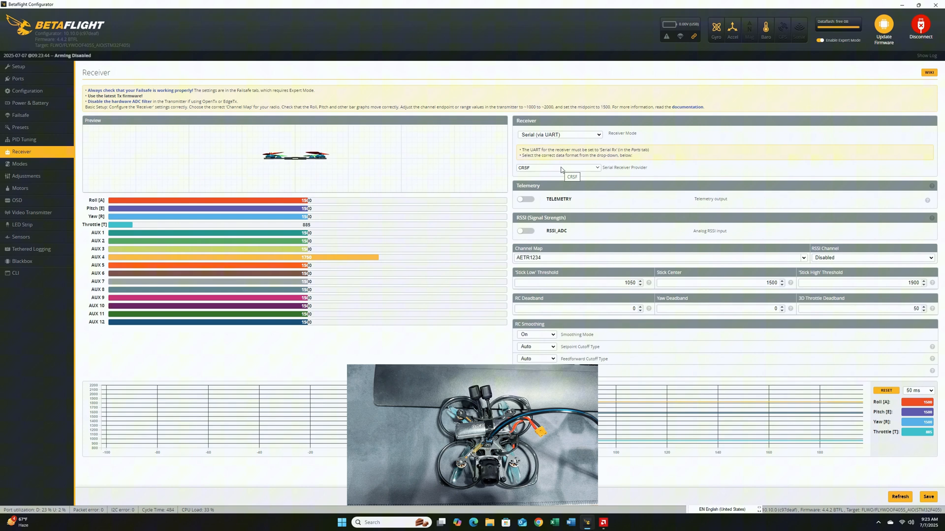
pyautogui.click(557, 167)
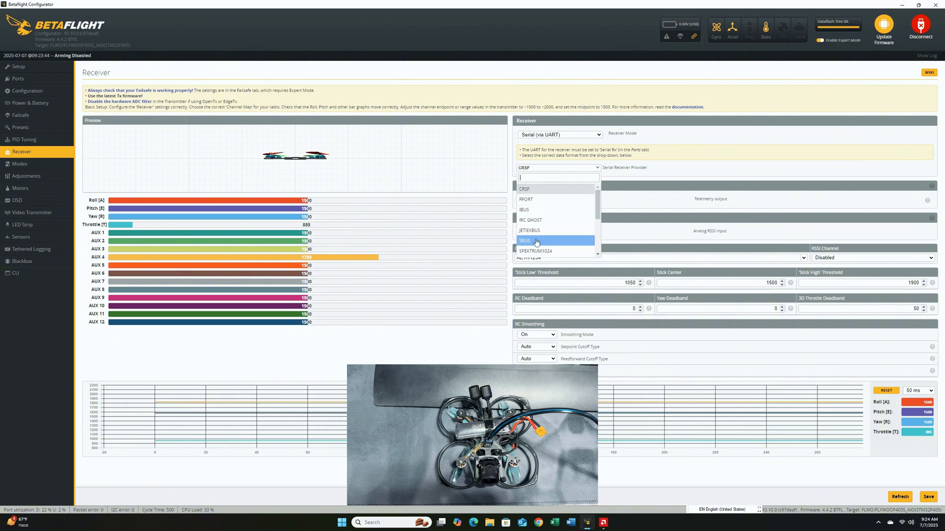
pyautogui.click(525, 240)
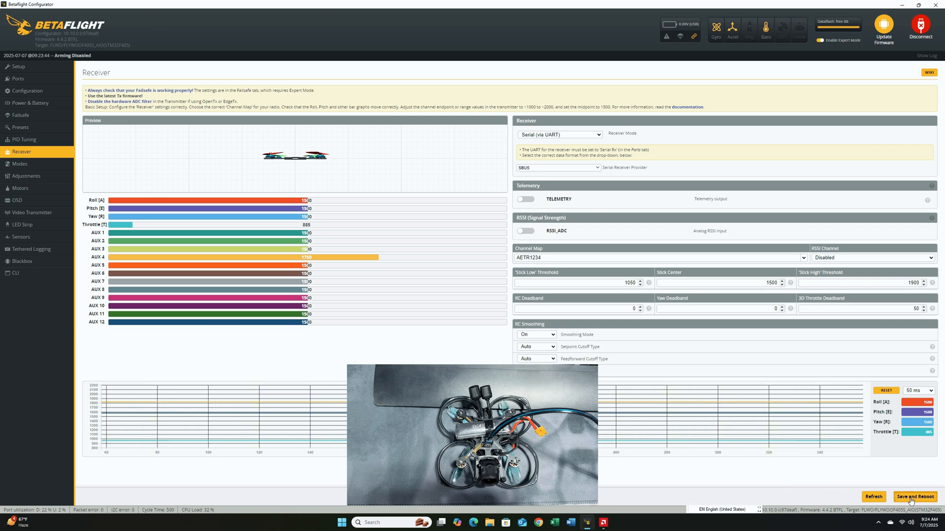
pyautogui.click(19, 66)
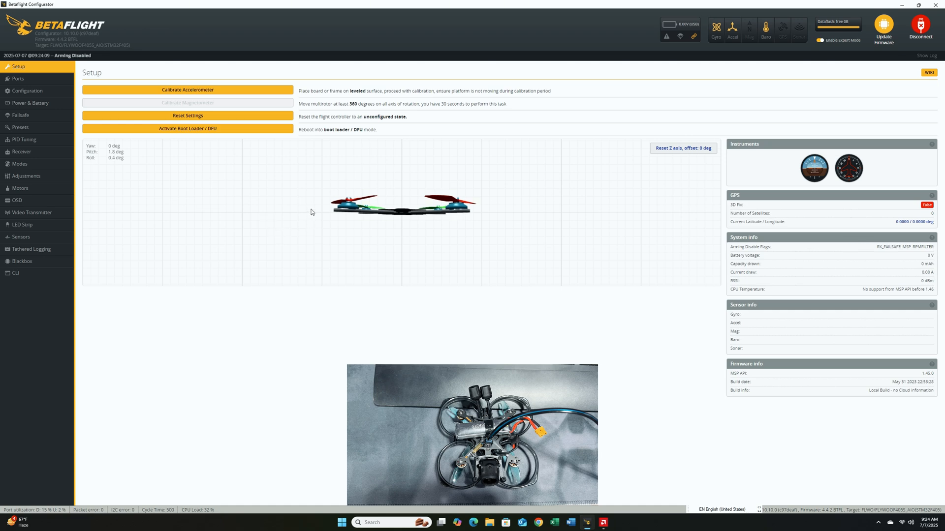
pyautogui.moveTo(313, 213)
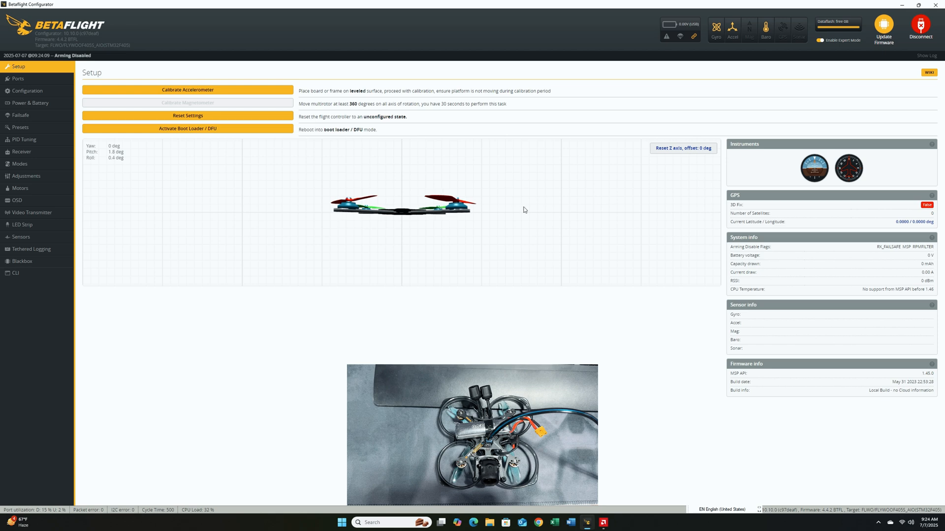
pyautogui.moveTo(790, 118)
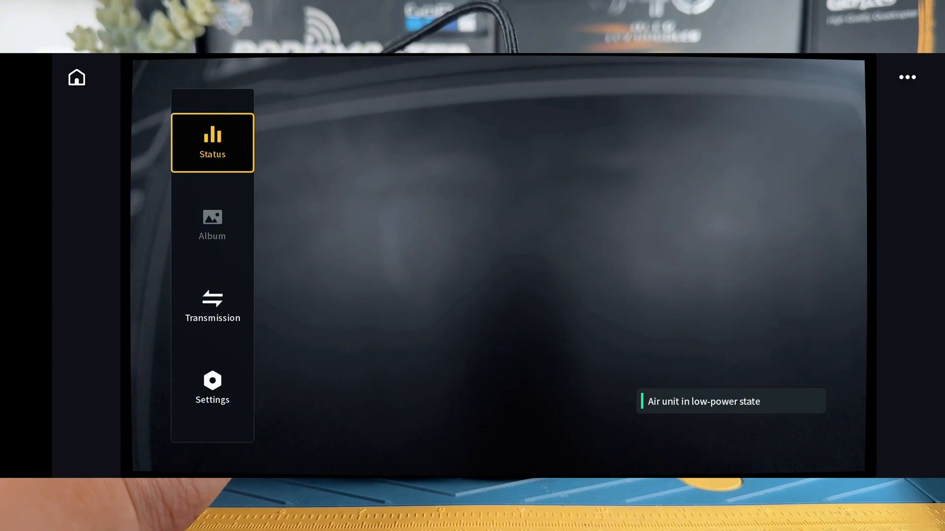
# From the goggles Status panel, browse the Select Aircraft list, keeping O4 Air Unit Pro chosen
pyautogui.click(212, 142)
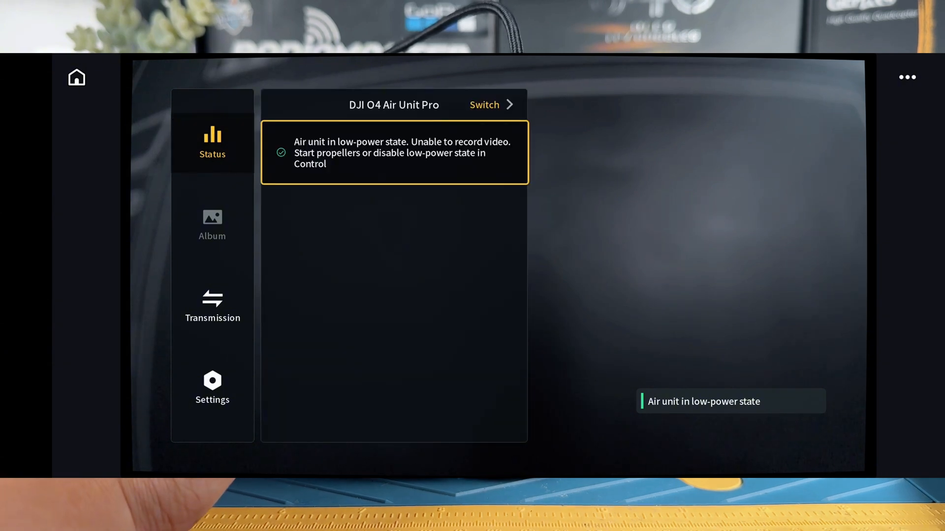
pyautogui.click(484, 105)
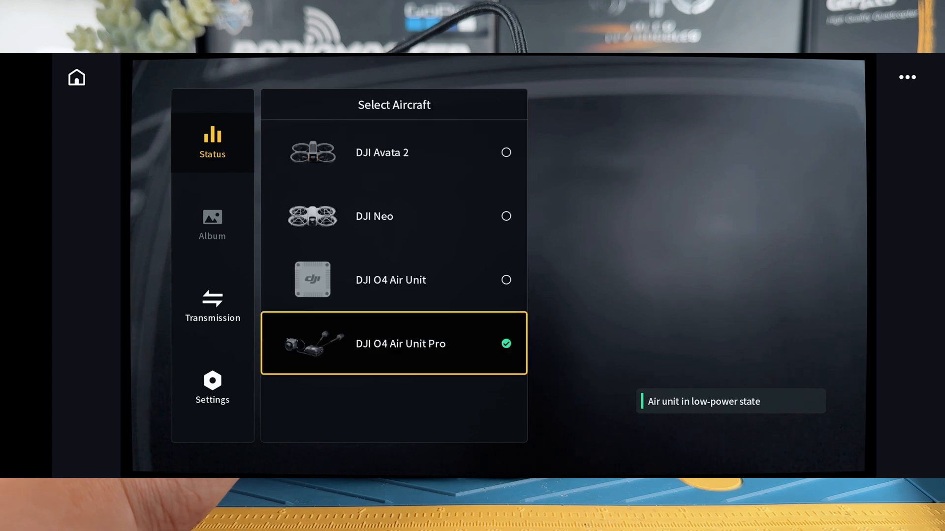
pyautogui.click(393, 216)
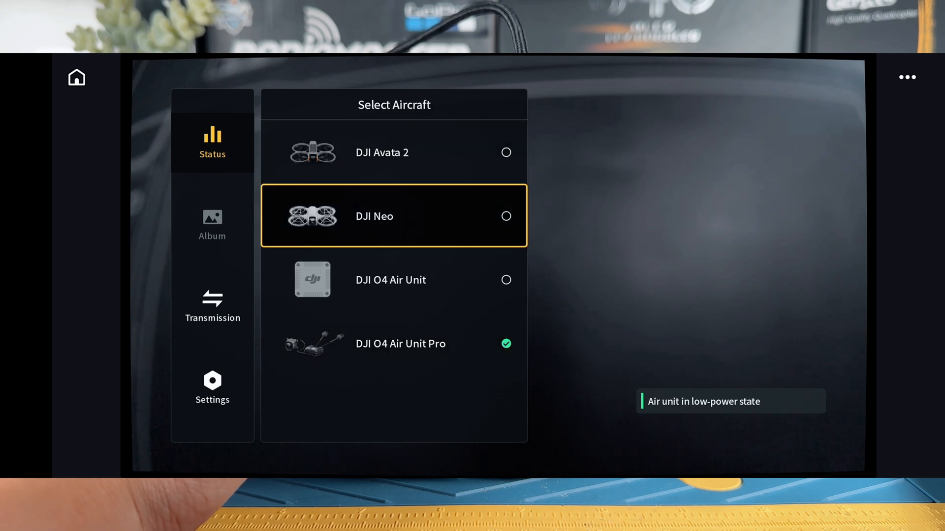
pyautogui.click(394, 152)
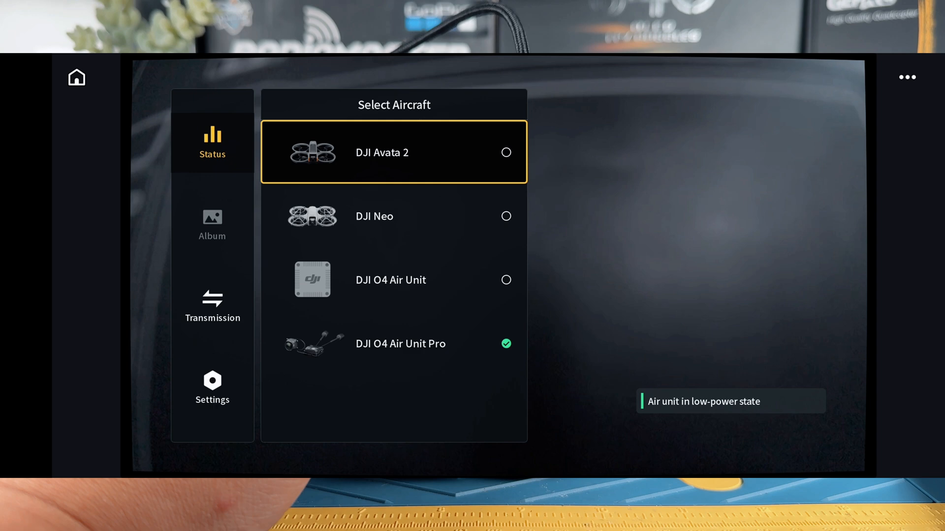
pyautogui.click(394, 344)
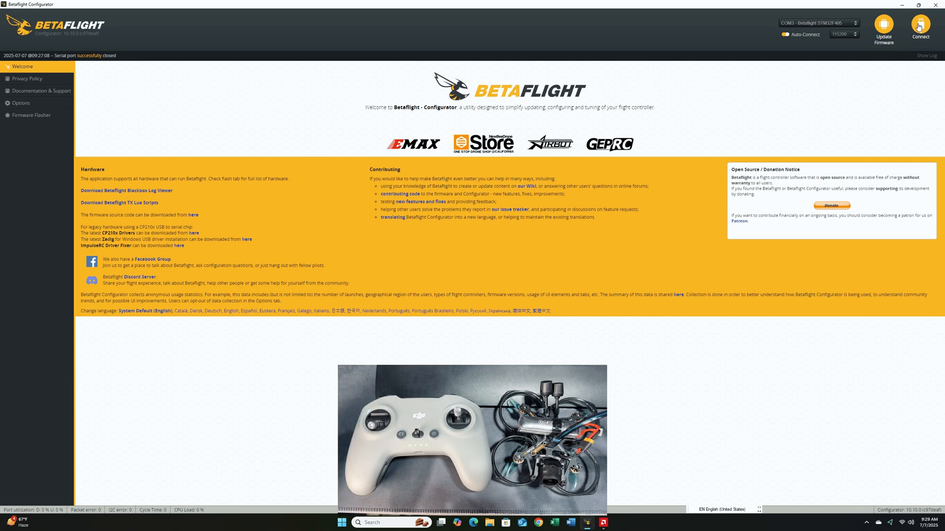
# Reconnect to the flight controller and check the receiver uses serial SBUS input
pyautogui.click(919, 27)
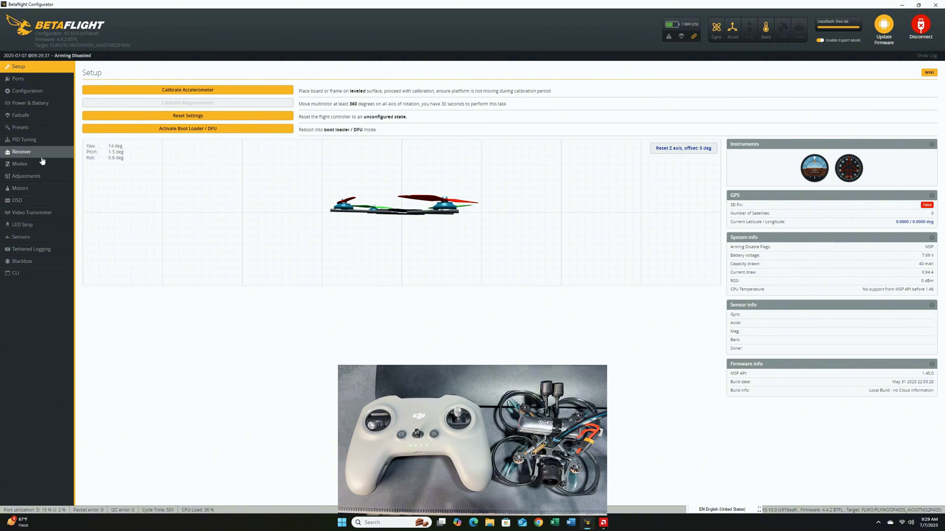
pyautogui.click(22, 152)
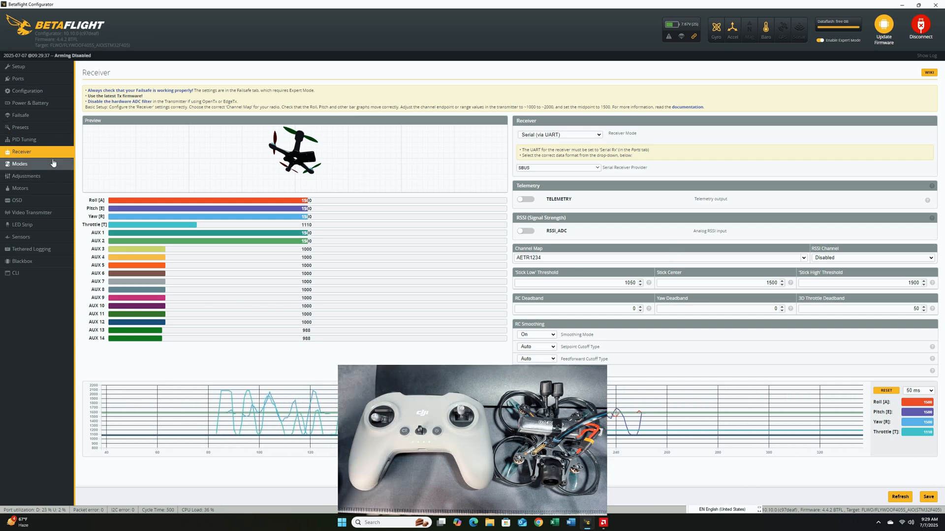
# In Modes, keep ARM assigned to AUX 4 at 1775–2075
pyautogui.click(20, 163)
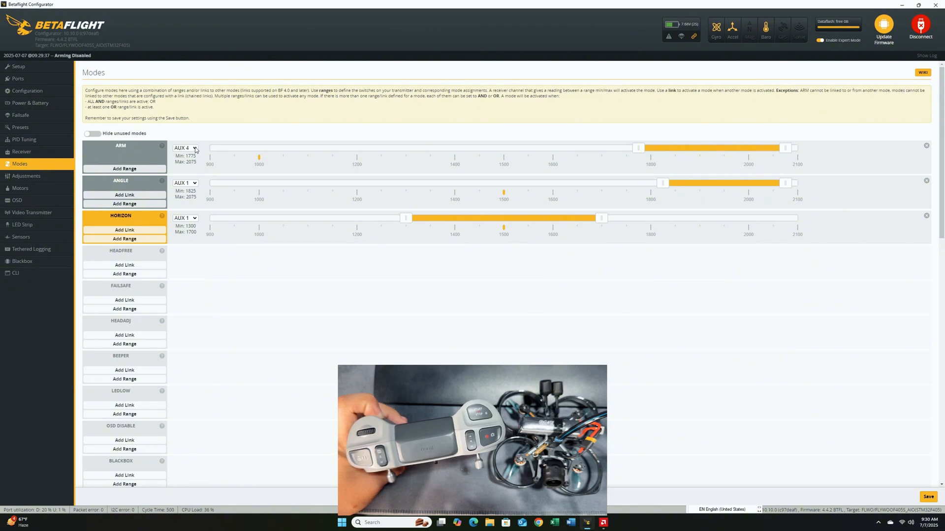
pyautogui.click(185, 149)
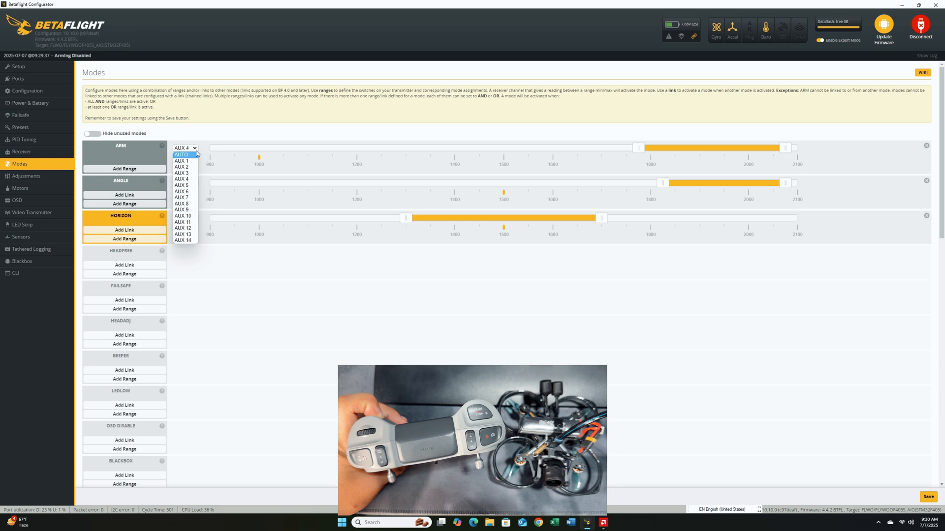
pyautogui.click(181, 154)
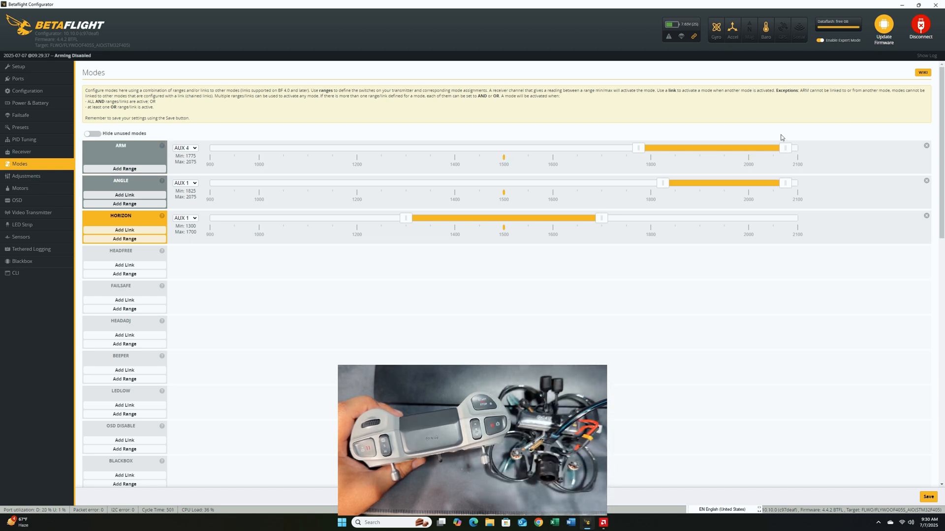
# Keep ANGLE on AUX 1 at 1800–2100 and set HORIZON on AUX 1 to 1325–1700
pyautogui.click(185, 183)
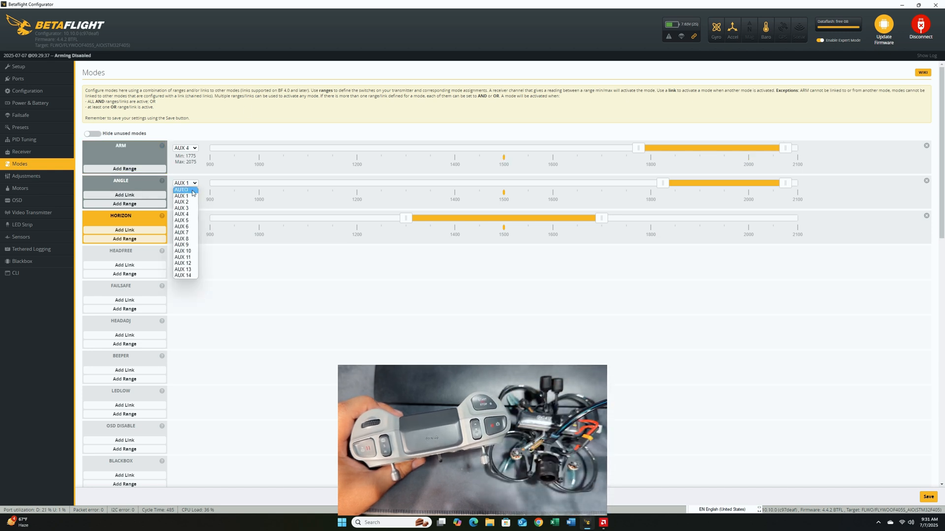
pyautogui.click(182, 190)
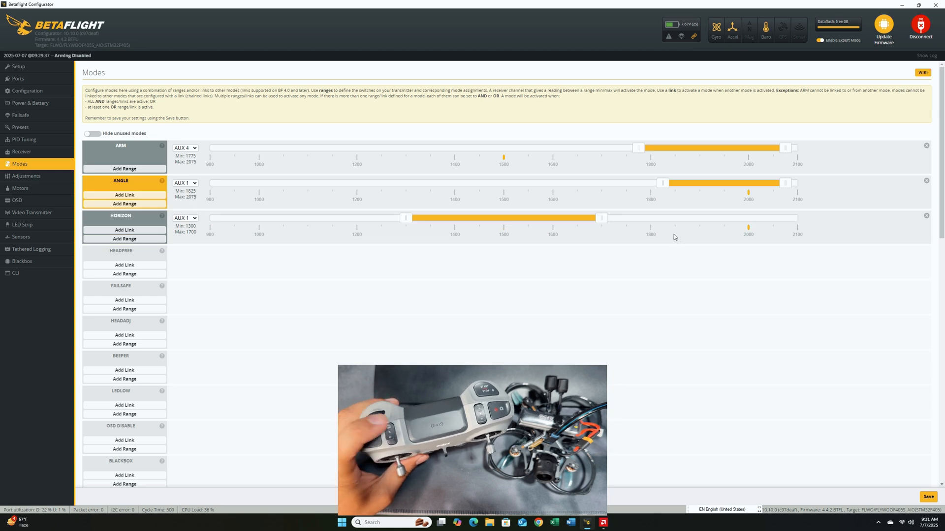
pyautogui.moveTo(678, 215)
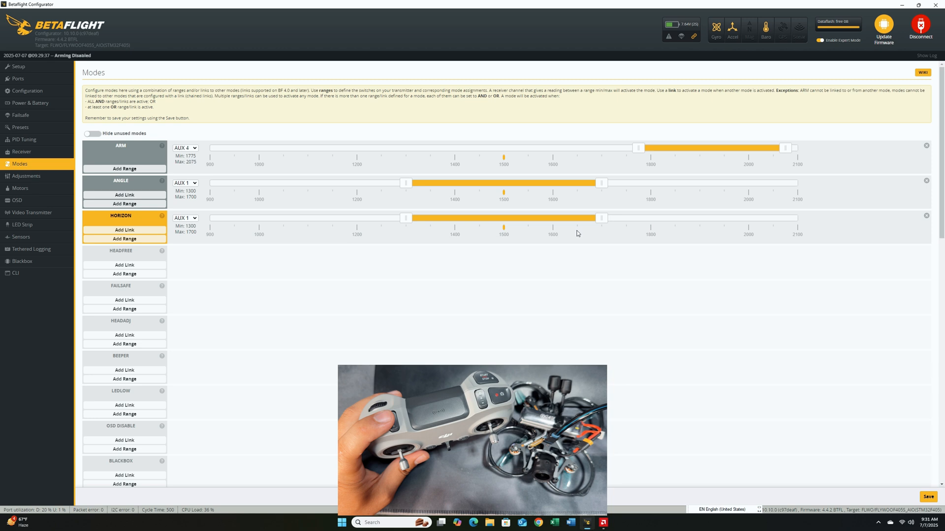
pyautogui.moveTo(600, 218); pyautogui.dragTo(711, 218)
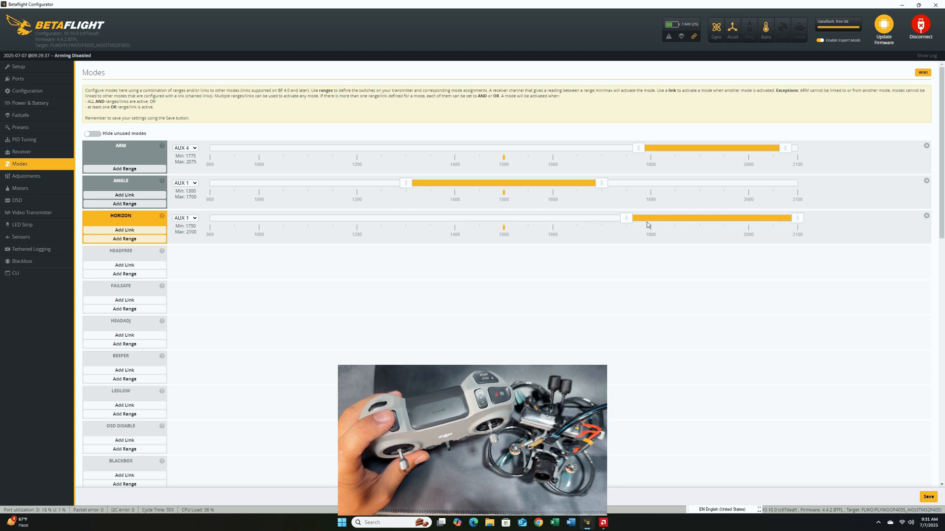
pyautogui.moveTo(626, 217); pyautogui.dragTo(418, 218)
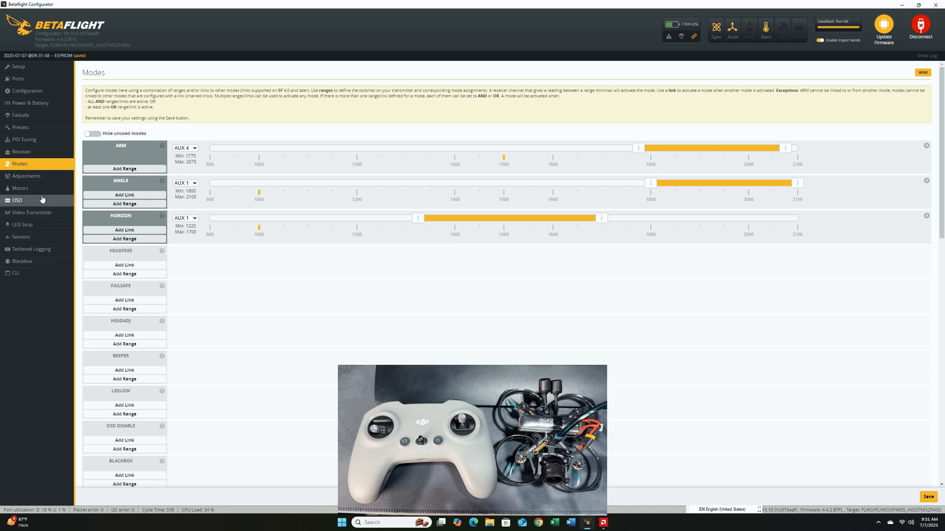
# Review the OSD element layout and save it unchanged to the flight controller
pyautogui.click(17, 200)
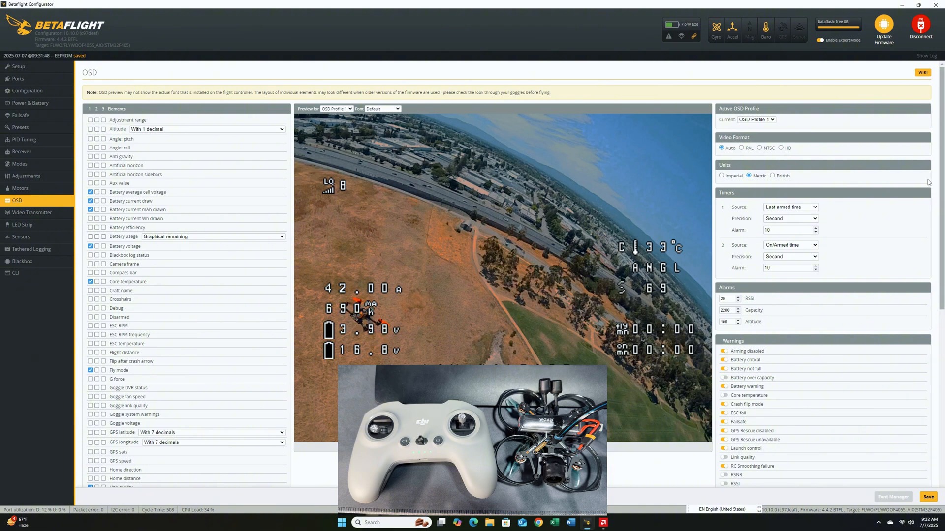
pyautogui.moveTo(776, 152)
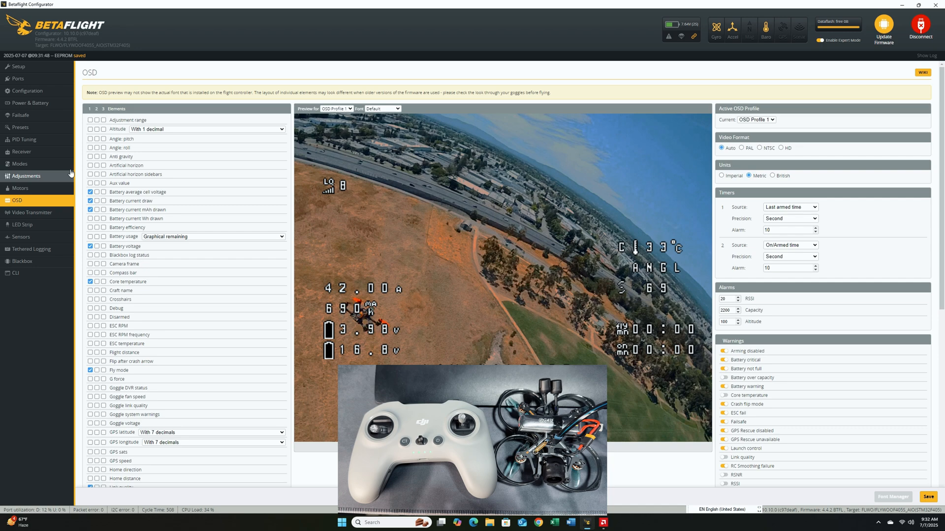
pyautogui.moveTo(327, 239)
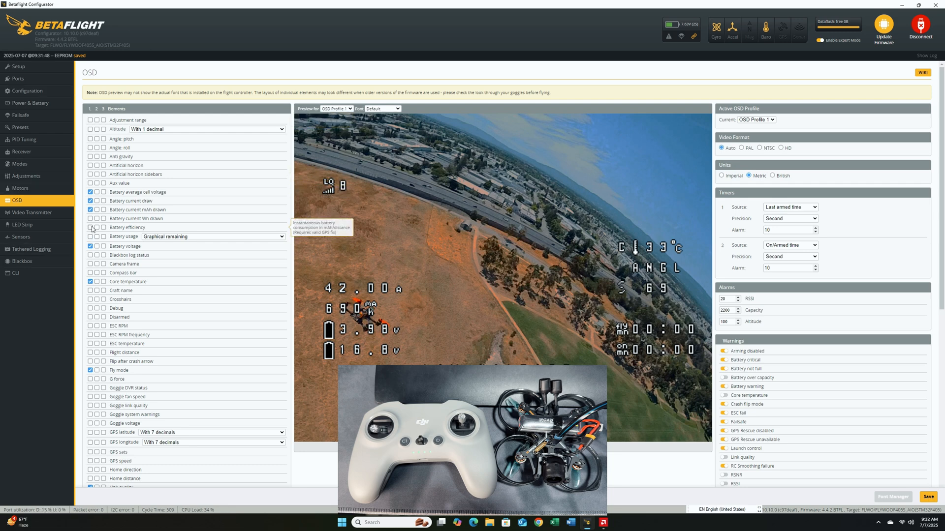
pyautogui.moveTo(119, 272)
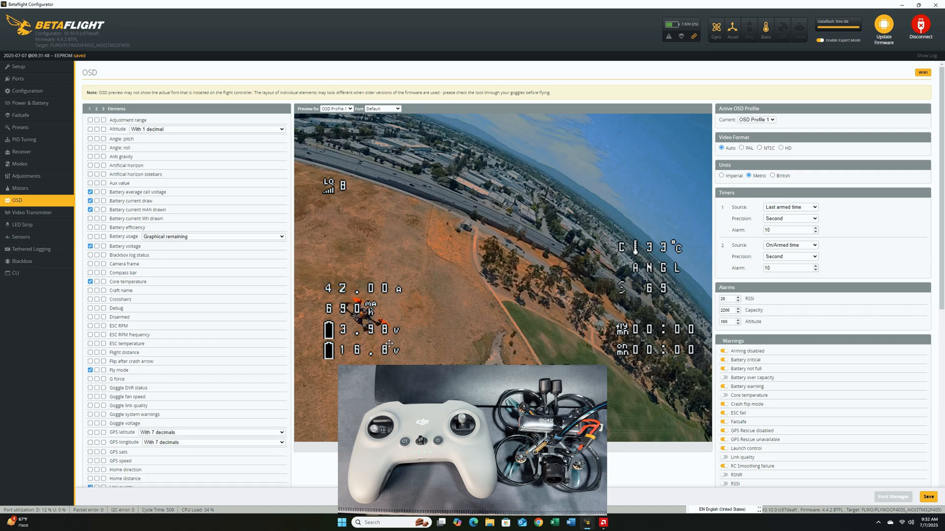
pyautogui.moveTo(794, 389)
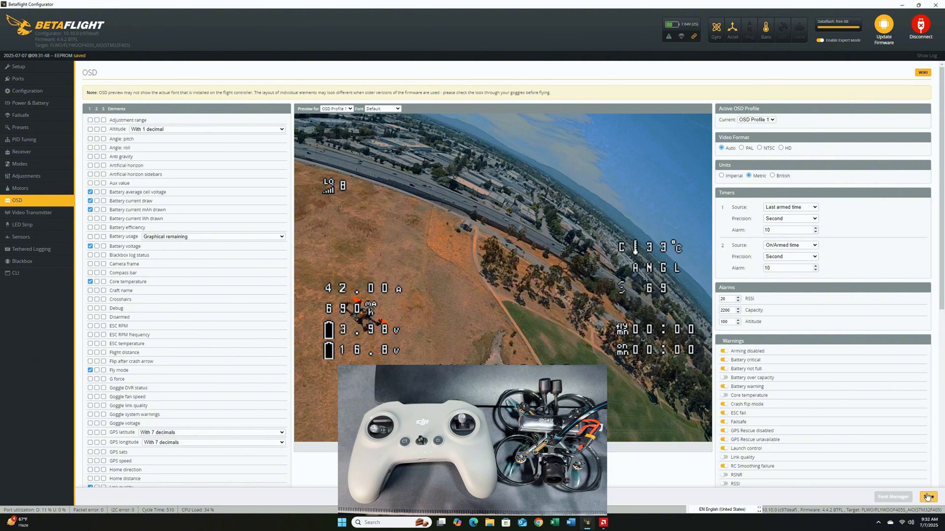
pyautogui.click(927, 496)
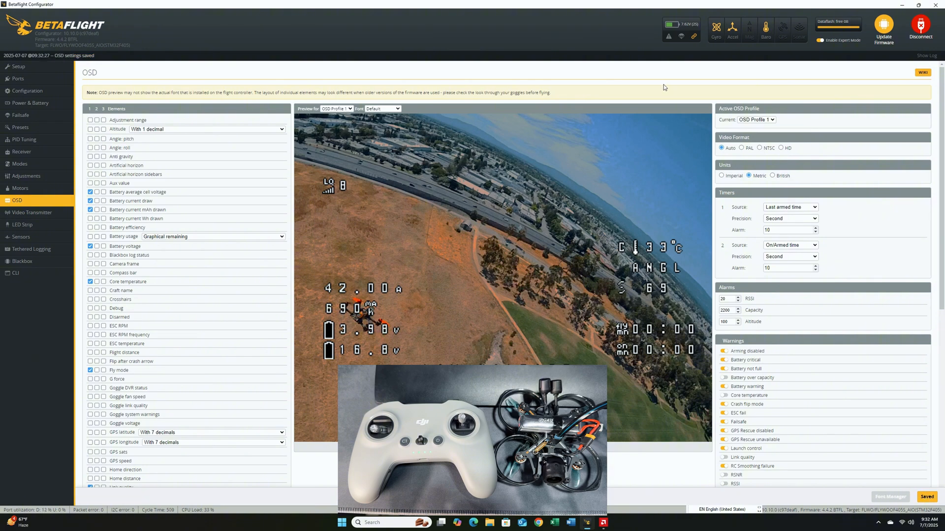